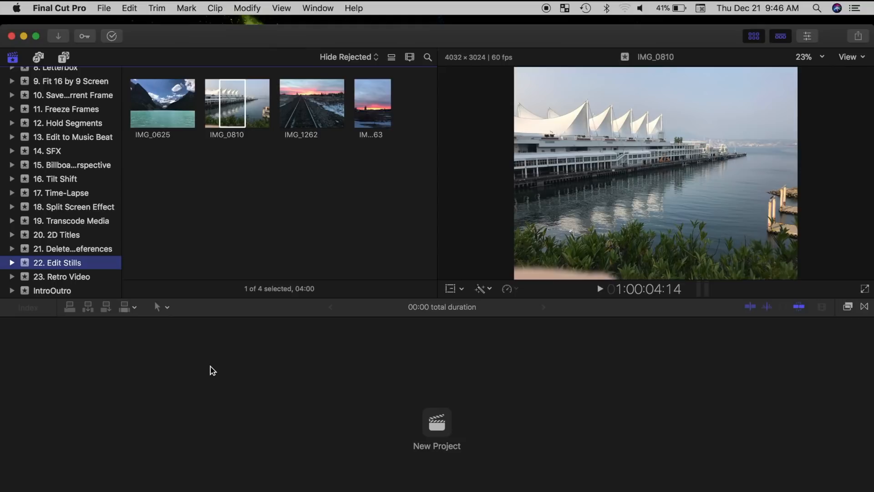
Step: Create a new untitled project in the 22. Edit Stills event using the clip's automatic settings
click(104, 8)
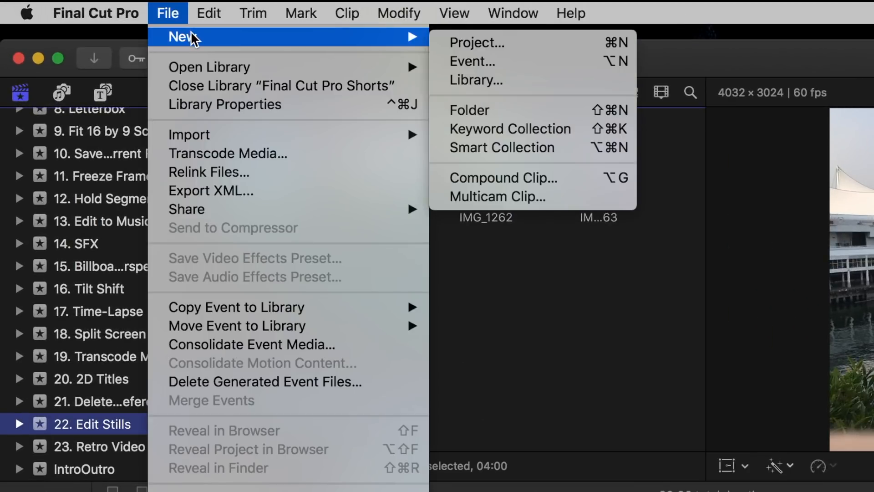
click(477, 42)
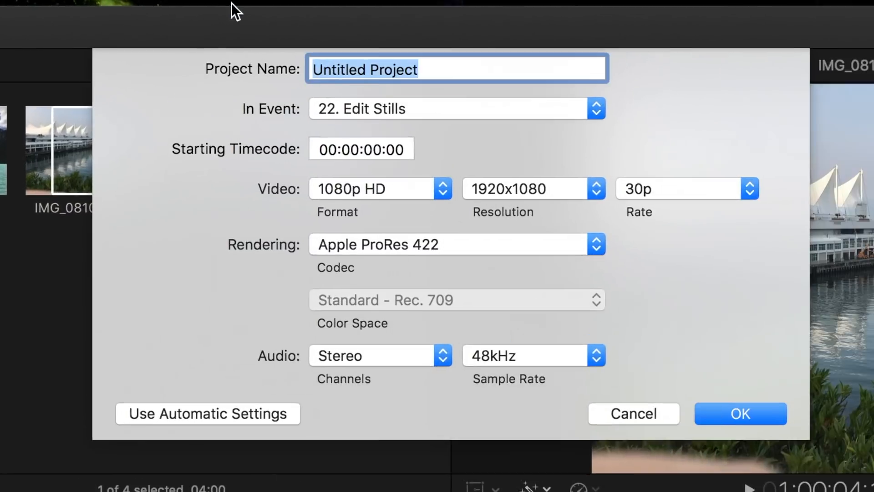
click(207, 413)
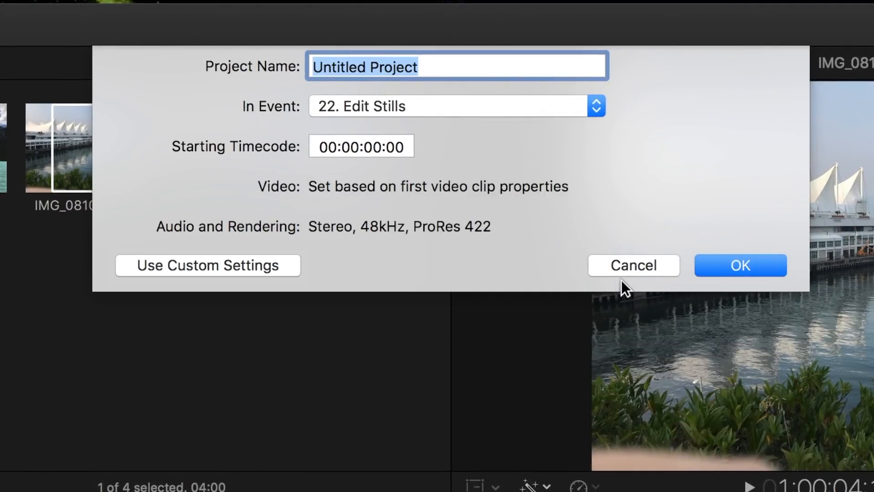
click(739, 265)
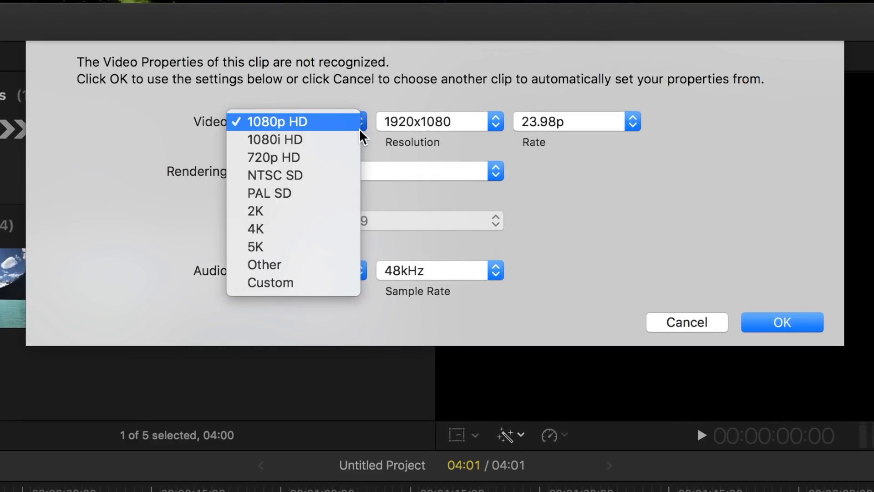
Step: Set the project to a Custom 4032 × 3024, 30p format and confirm it
click(269, 282)
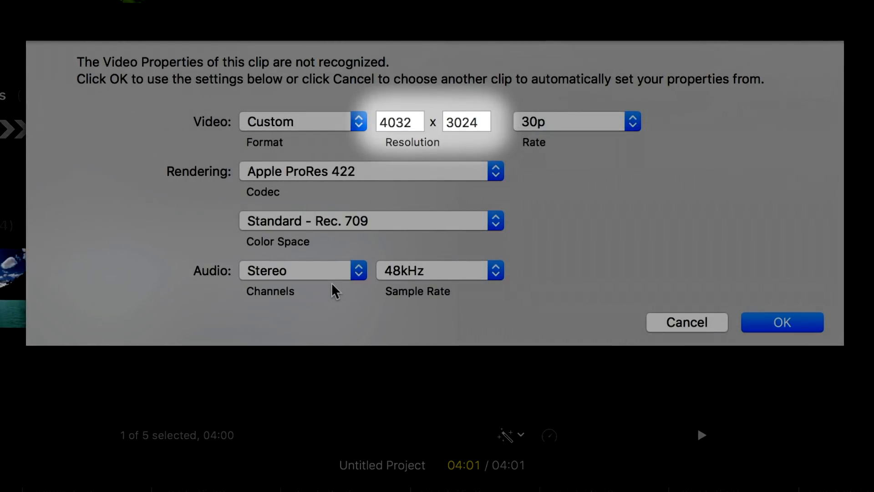
click(781, 321)
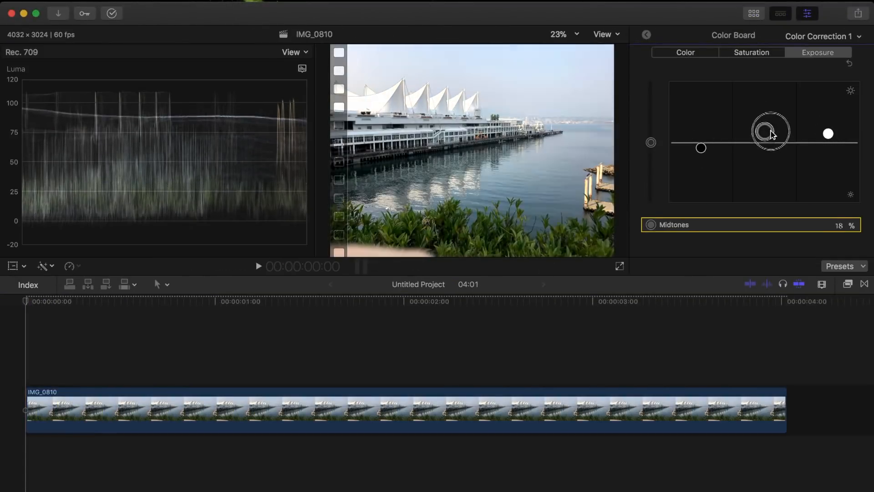
Step: Add a Basic Title reading 'Vancouver, BC' above the pier still and enlarge its text
click(684, 52)
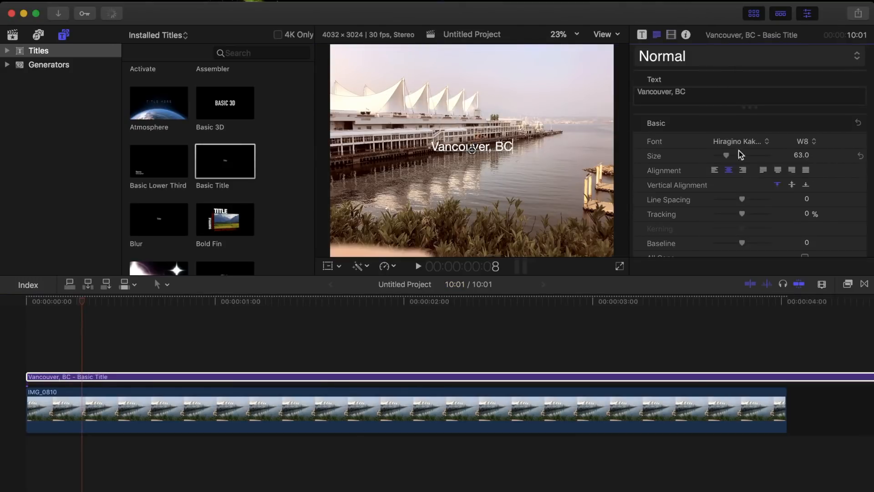
drag(727, 155, 739, 155)
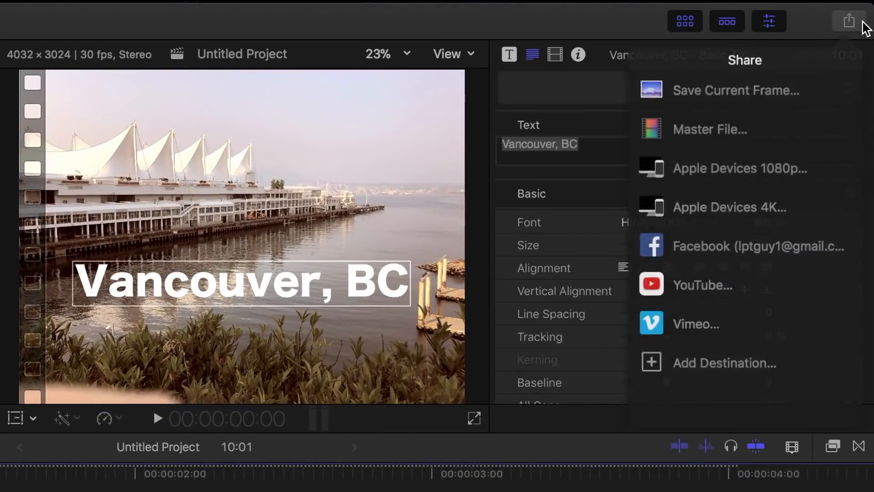
Step: Save the current frame as a JPEG image named Pic on the Desktop
click(735, 90)
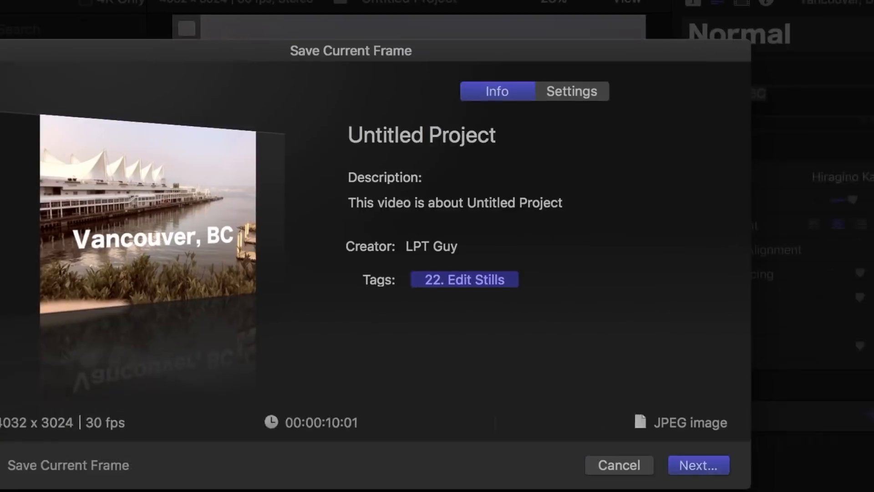
click(571, 92)
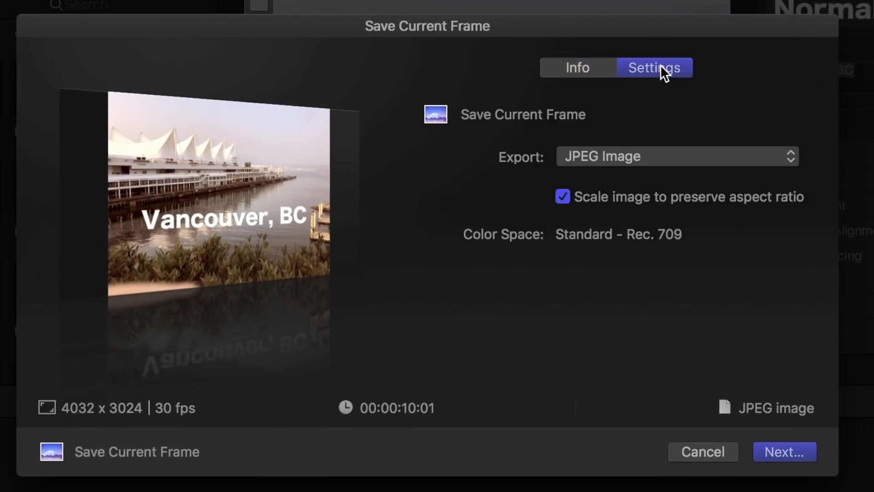
click(677, 156)
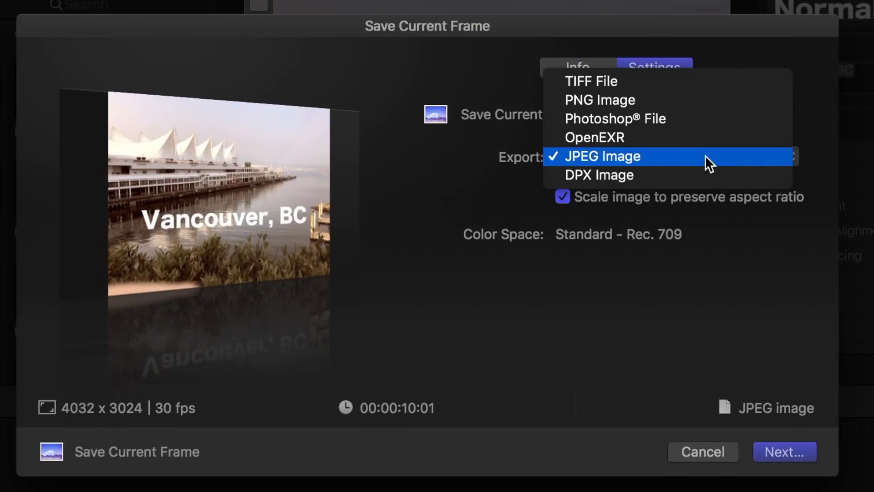
click(783, 451)
text(Pic)
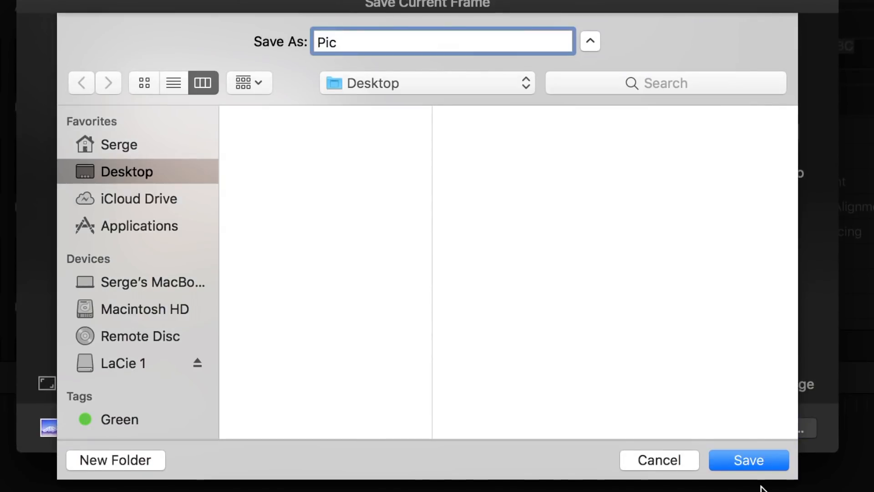
click(749, 460)
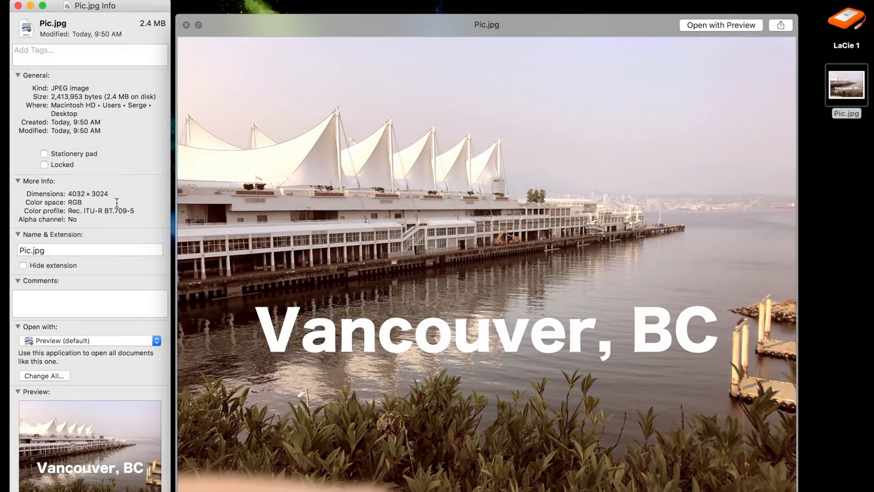
mouse_move(3, 28)
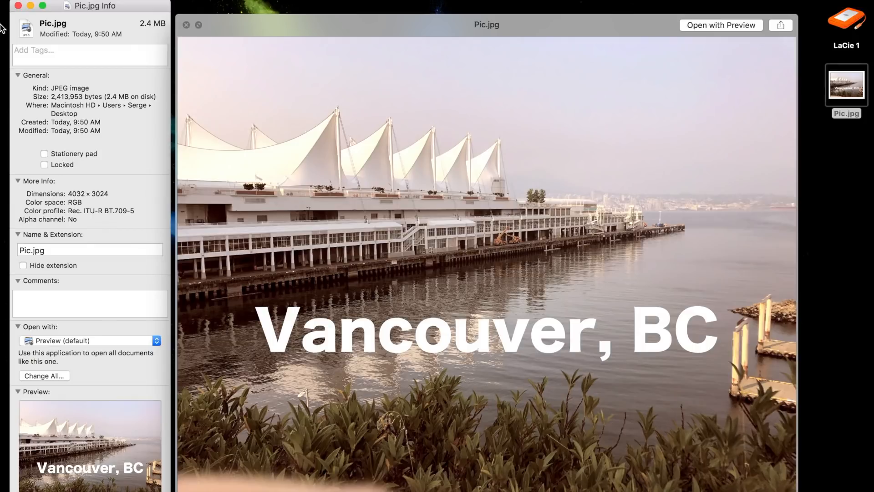